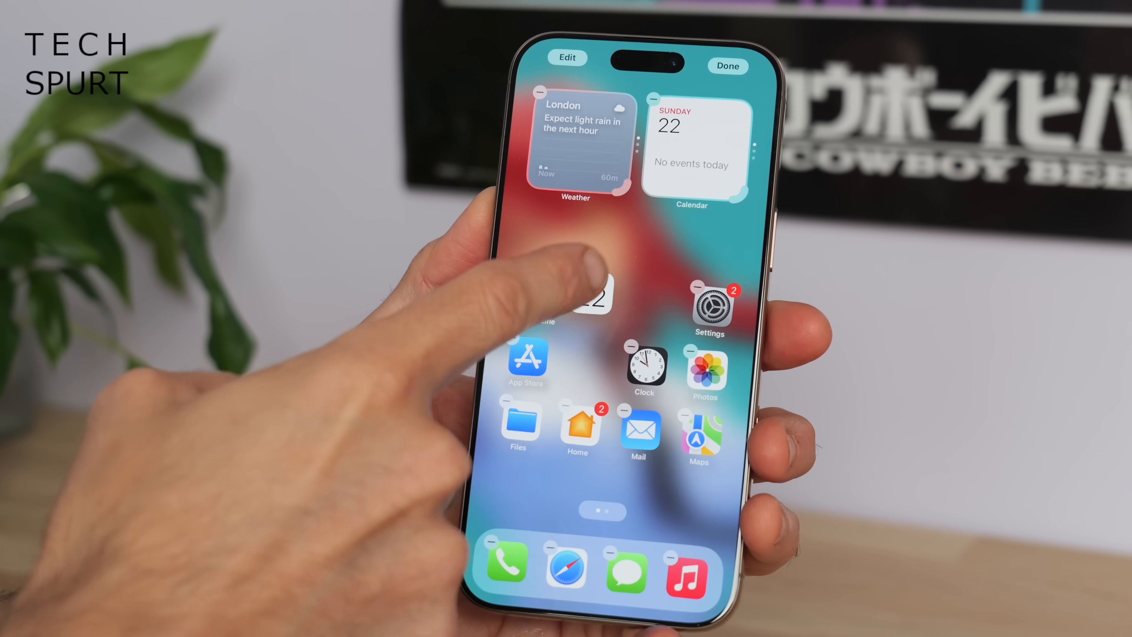
Set Camera Control's launch app to Code Scanner instead of Camera.
left_click(708, 303)
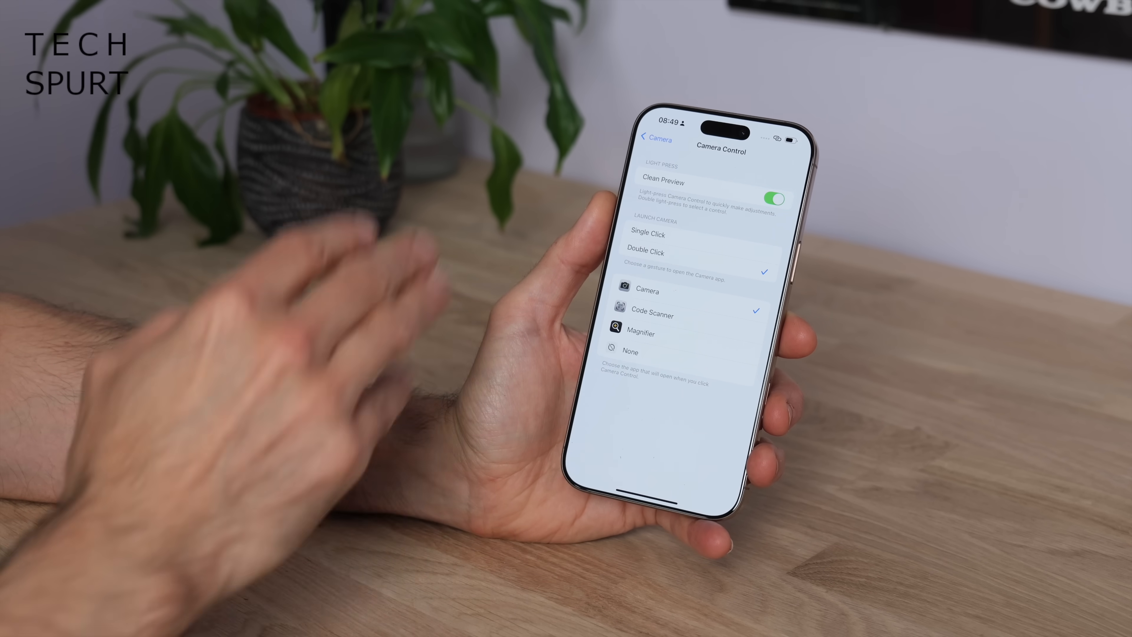
left_click(640, 334)
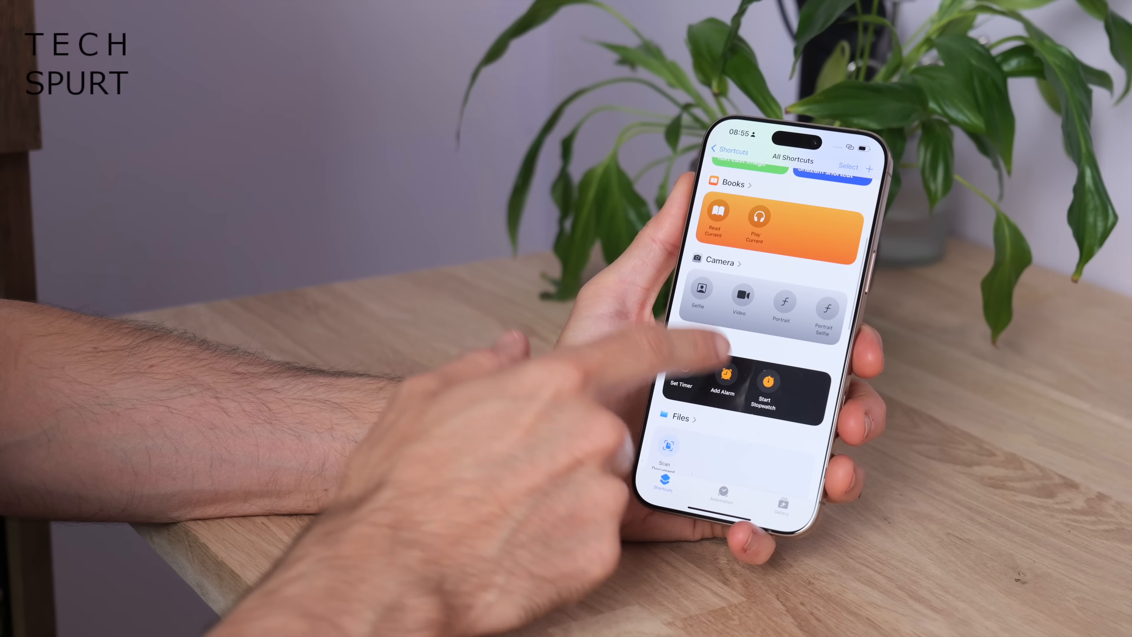
From the Camera starter shortcuts, add Portrait Selfie to the Home Screen.
left_click(720, 262)
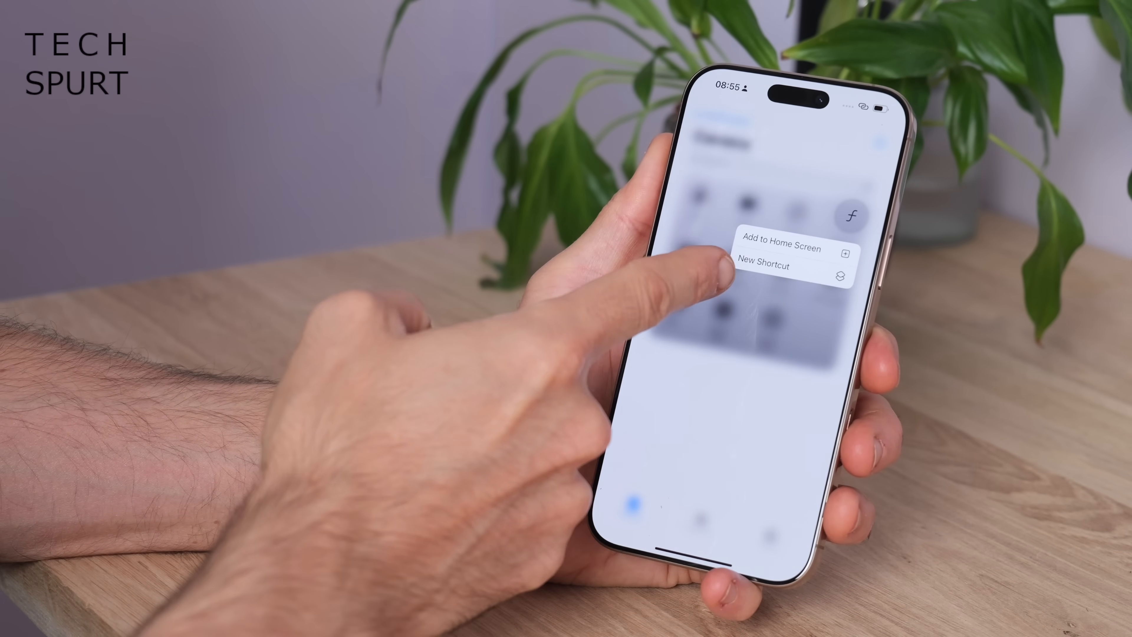
left_click(782, 246)
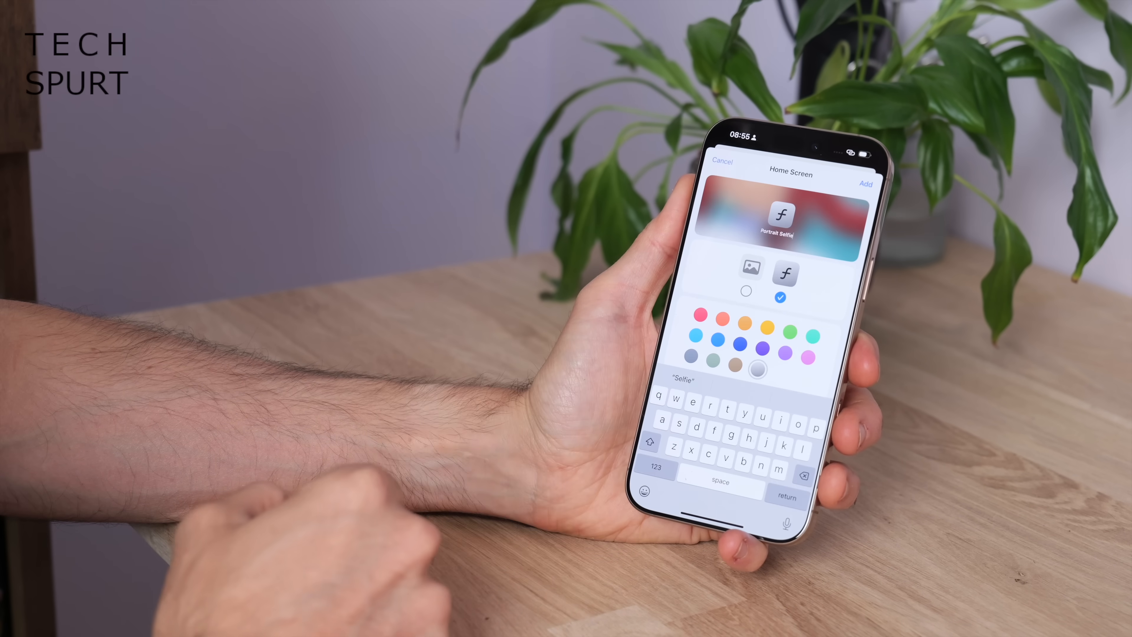